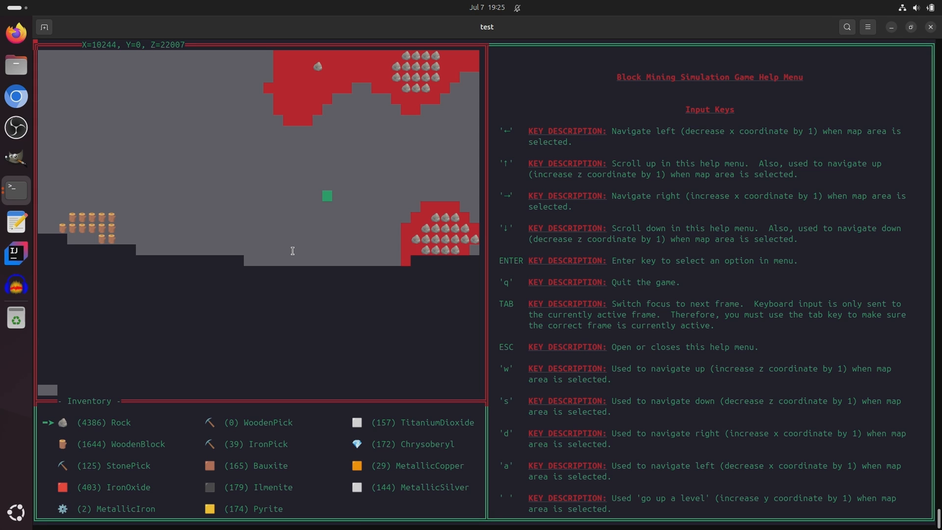
{"action": "mouse_move", "coordinate": [275, 248]}
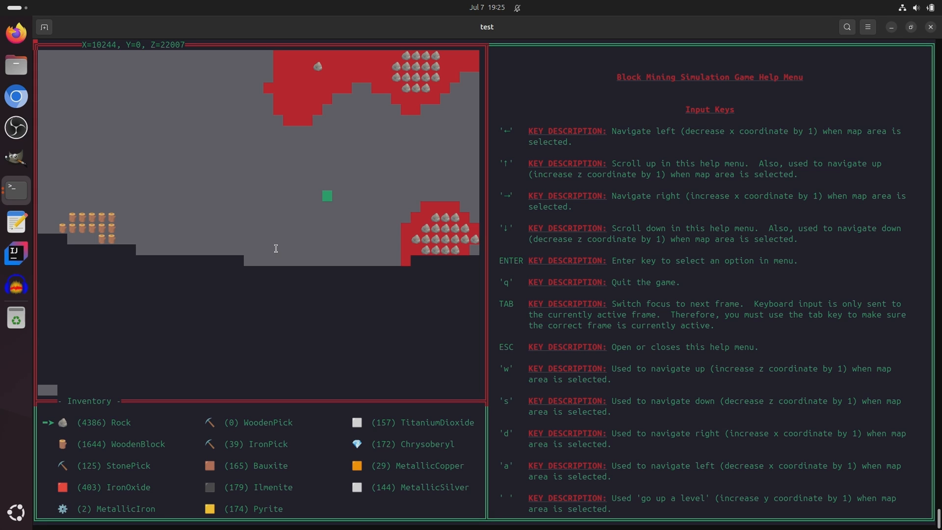
{"action": "mouse_move", "coordinate": [333, 292]}
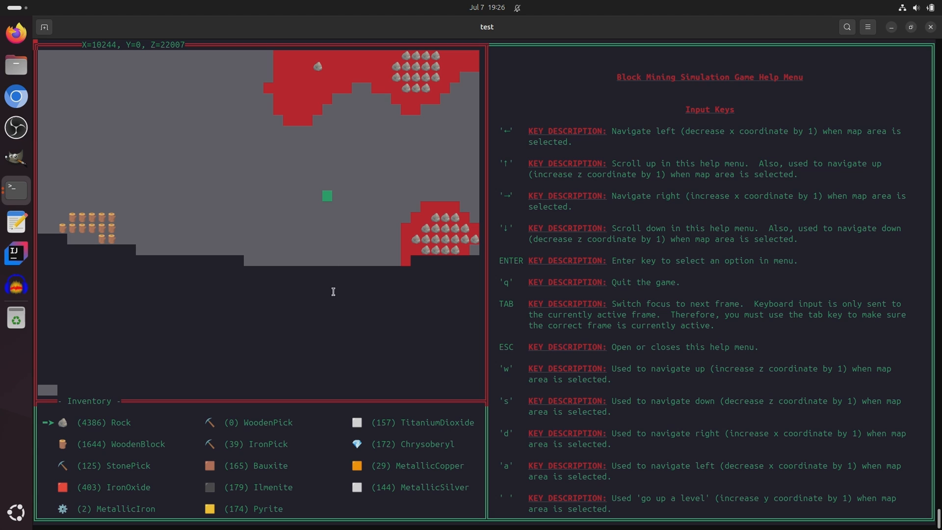
{"action": "mouse_move", "coordinate": [296, 238]}
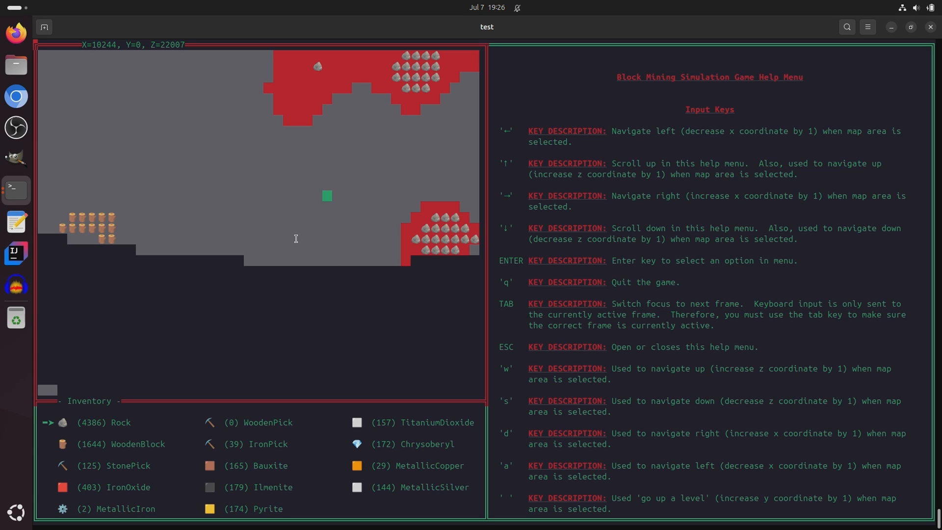
{"action": "mouse_move", "coordinate": [294, 207]}
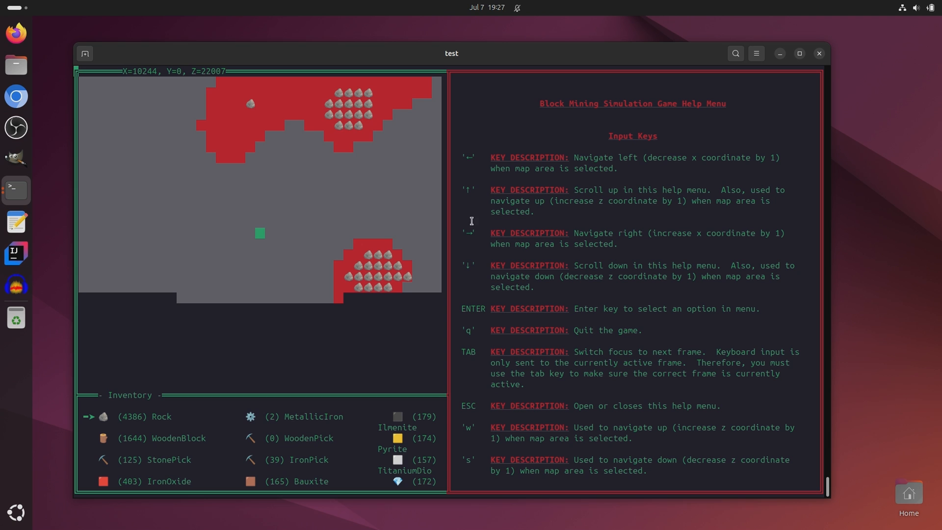
{"action": "mouse_move", "coordinate": [408, 203]}
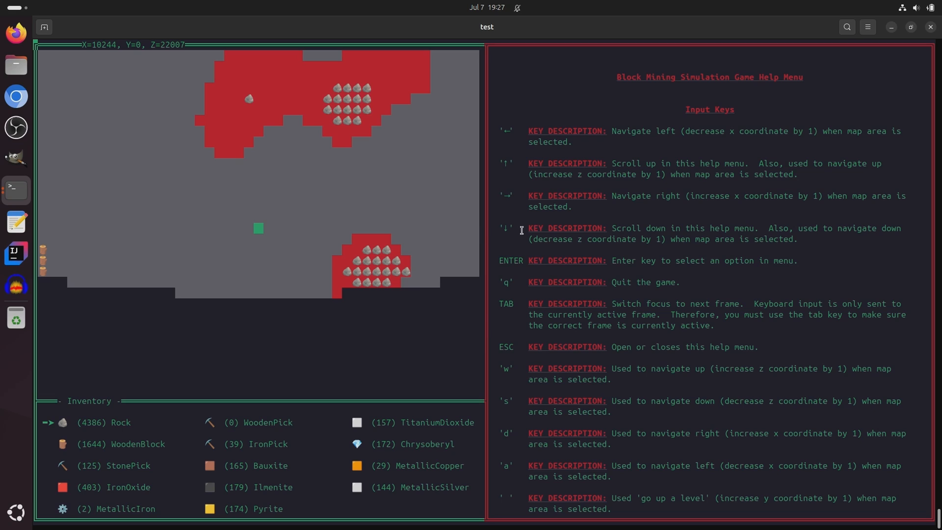
{"action": "mouse_move", "coordinate": [634, 137]}
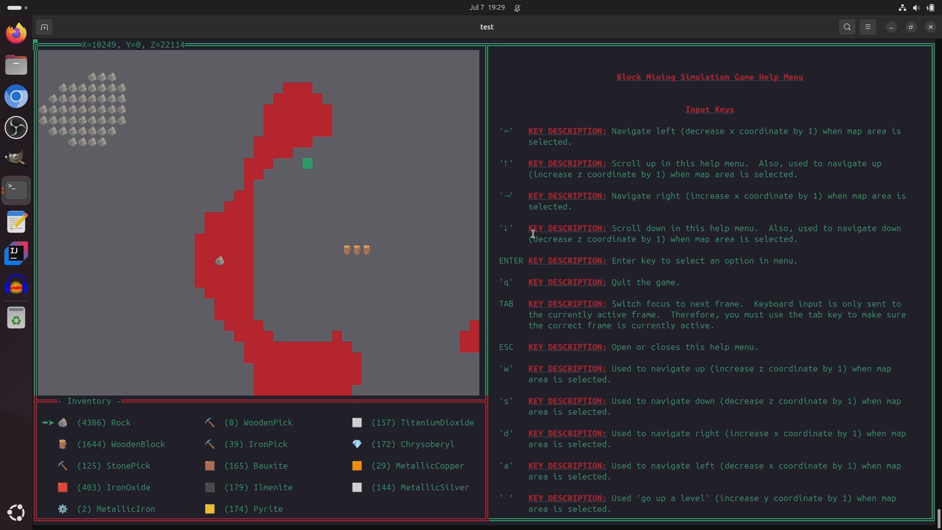
- Scroll the help menu down to the block descriptions with class names and byte patterns
{"action": "scroll", "scroll_direction": "down", "scroll_amount": 3}
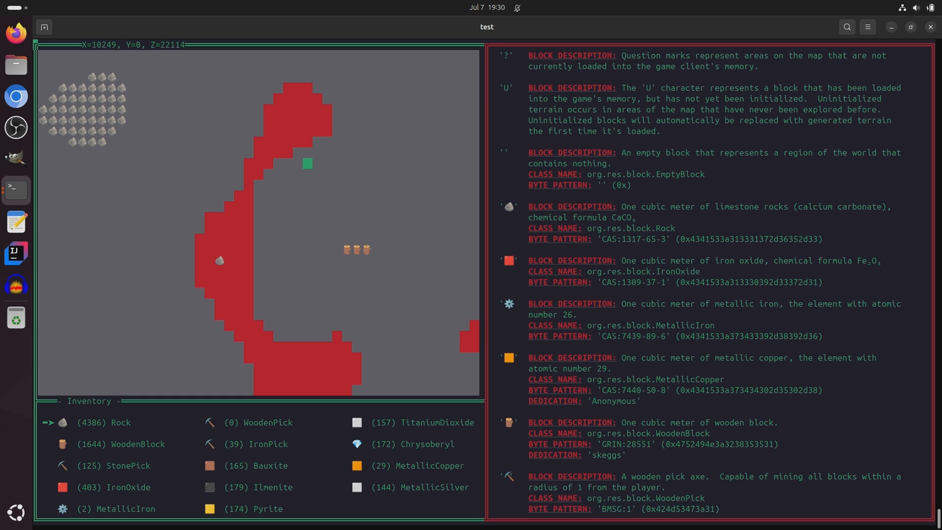
{"action": "scroll", "scroll_direction": "down", "scroll_amount": 3}
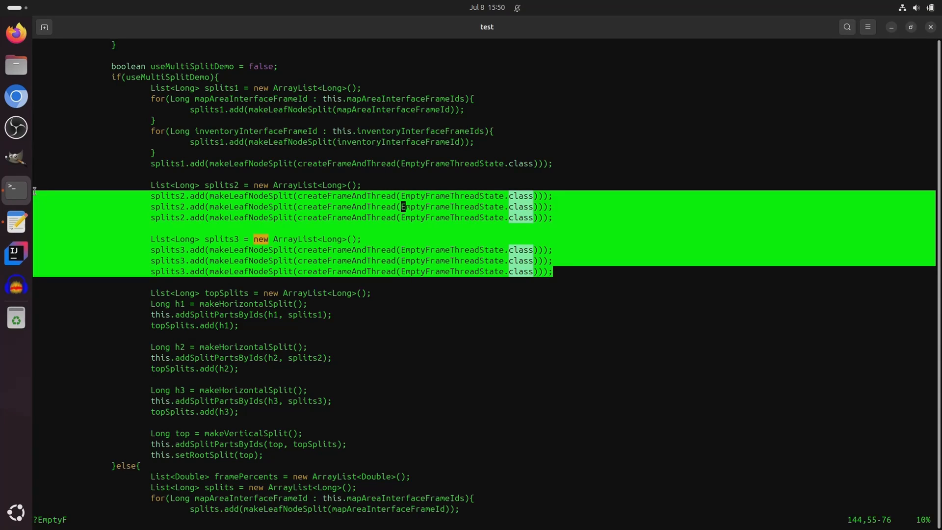
- In vim, mark MapAreaInterfaceThreadState.class and scroll down to writeToLocalFrameBuffer
{"action": "scroll", "scroll_direction": "up", "scroll_amount": 3}
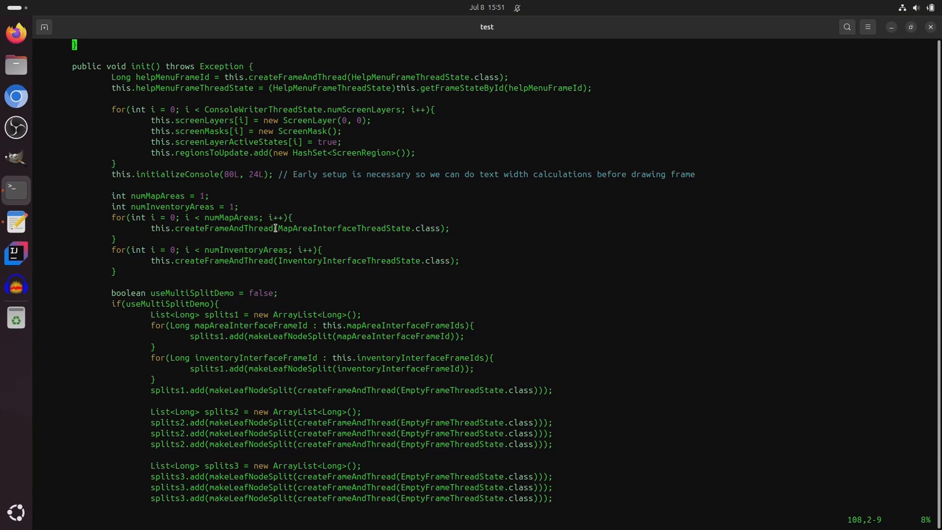
{"action": "double_click", "coordinate": [325, 227]}
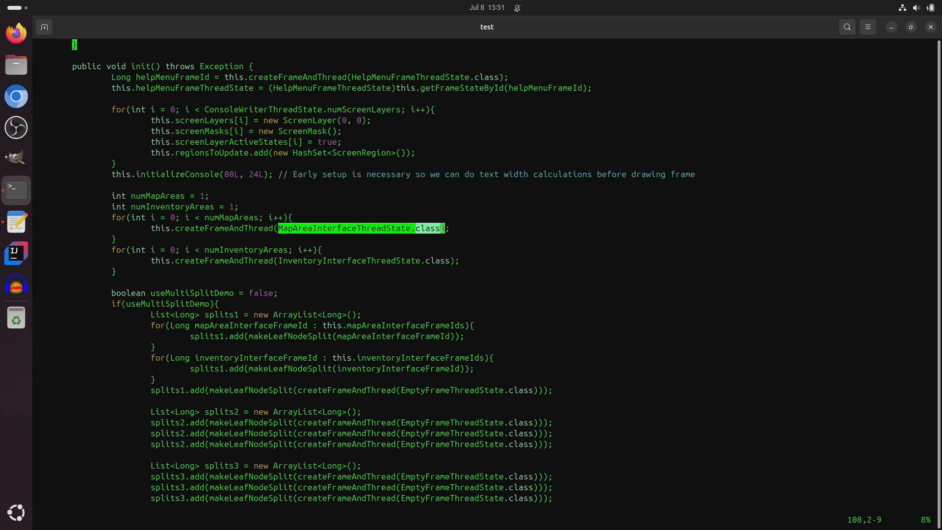
{"action": "scroll", "scroll_direction": "down", "scroll_amount": 3}
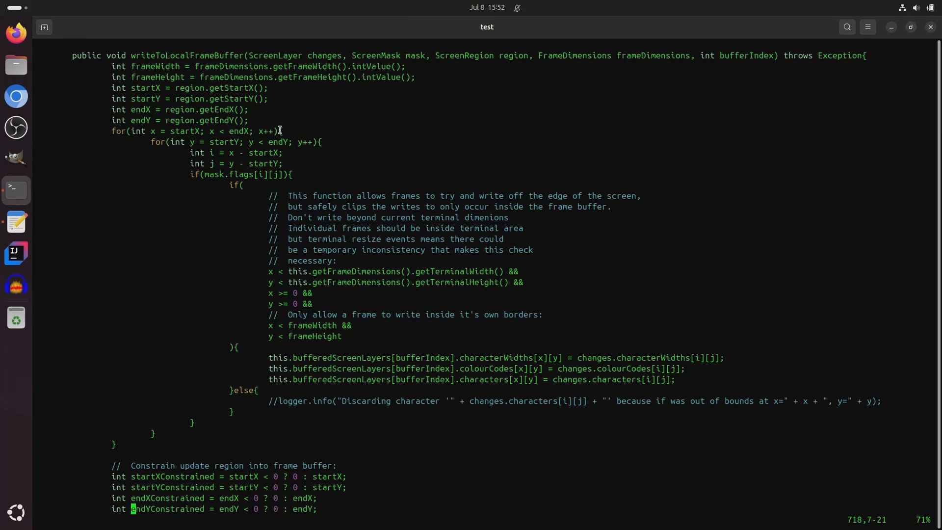
{"action": "scroll", "scroll_direction": "down", "scroll_amount": 3}
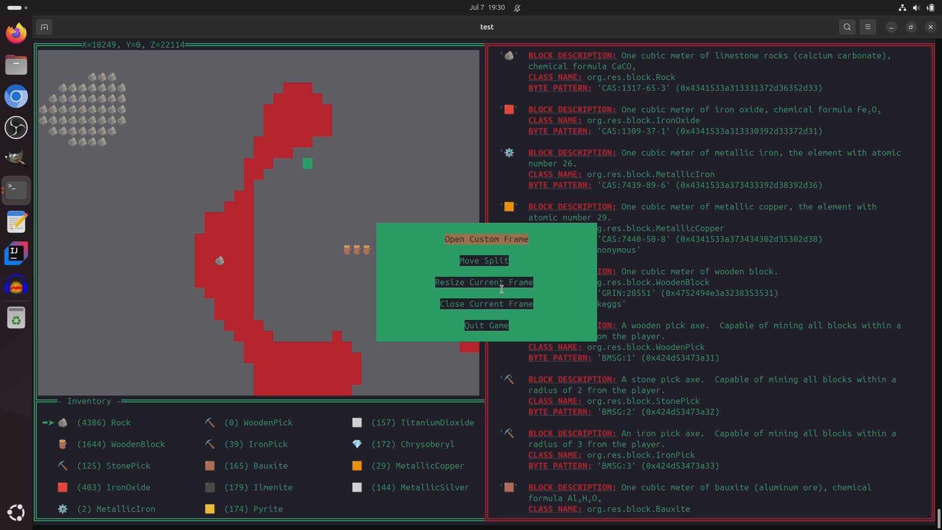
{"action": "mouse_move", "coordinate": [504, 281]}
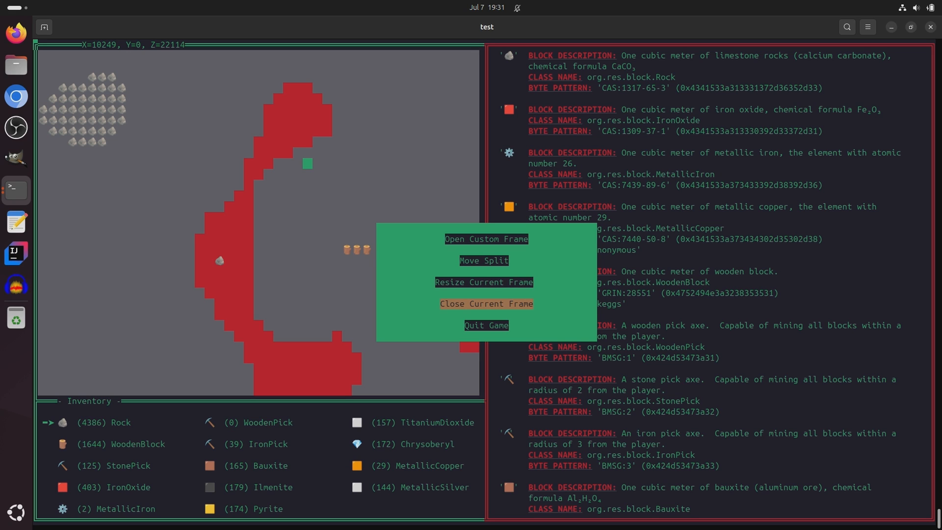
- Close the focused frame, then the remaining inventory frame
{"action": "left_click", "coordinate": [486, 304]}
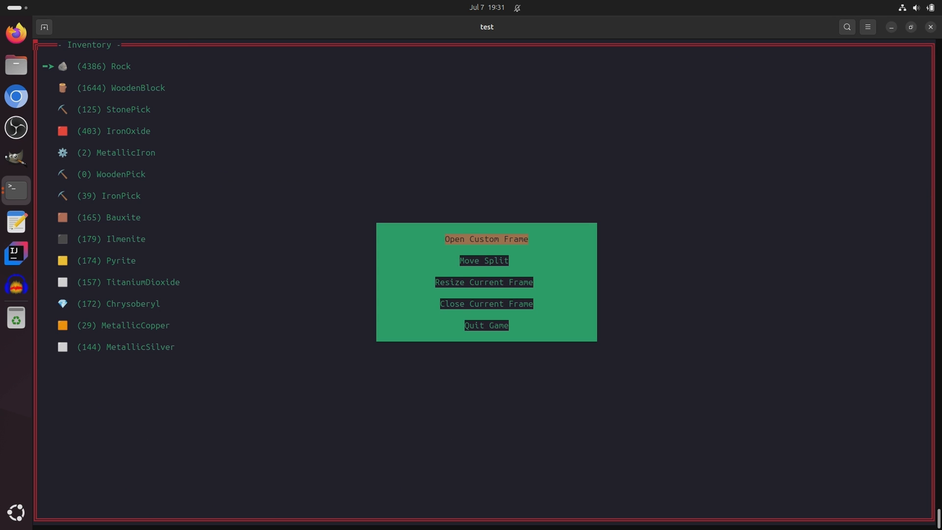
{"action": "left_click", "coordinate": [485, 303]}
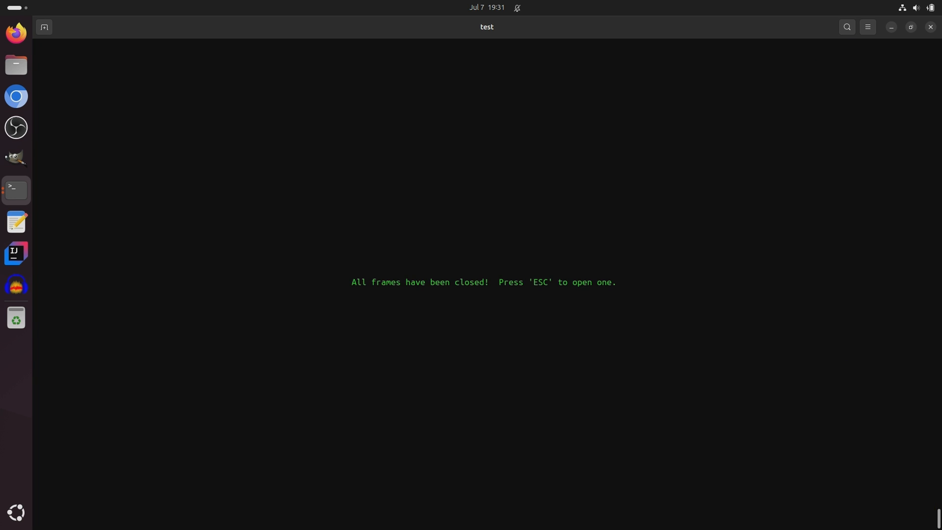
- Reopen a map area frame and add the help menu as another frame
{"action": "key", "text": "Escape"}
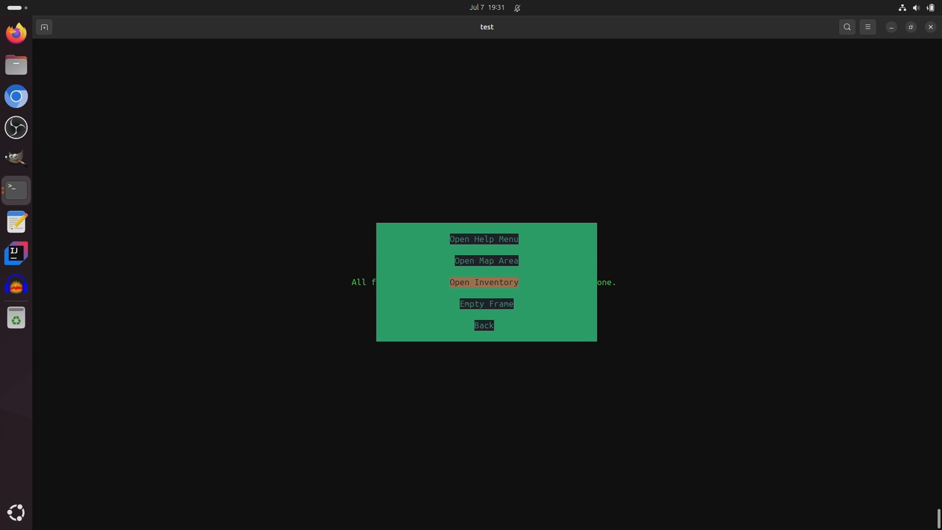
{"action": "left_click", "coordinate": [485, 260]}
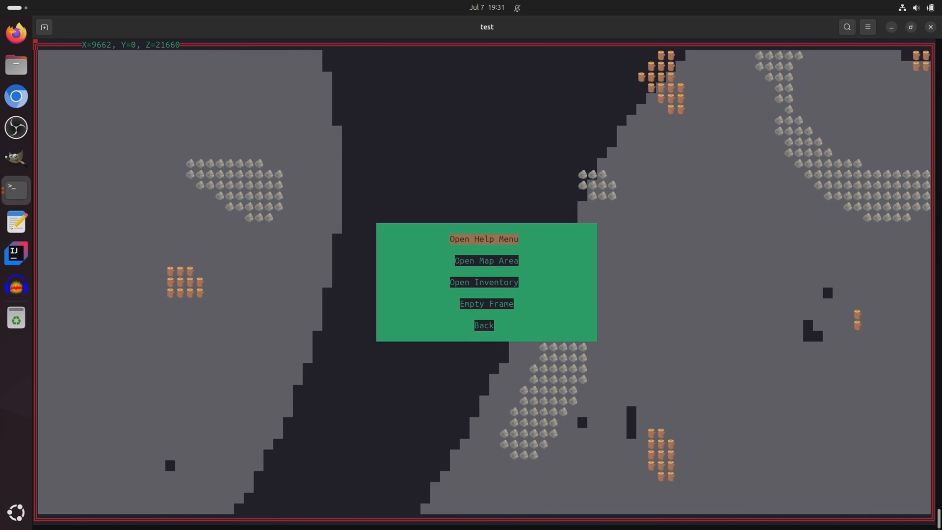
{"action": "left_click", "coordinate": [483, 281]}
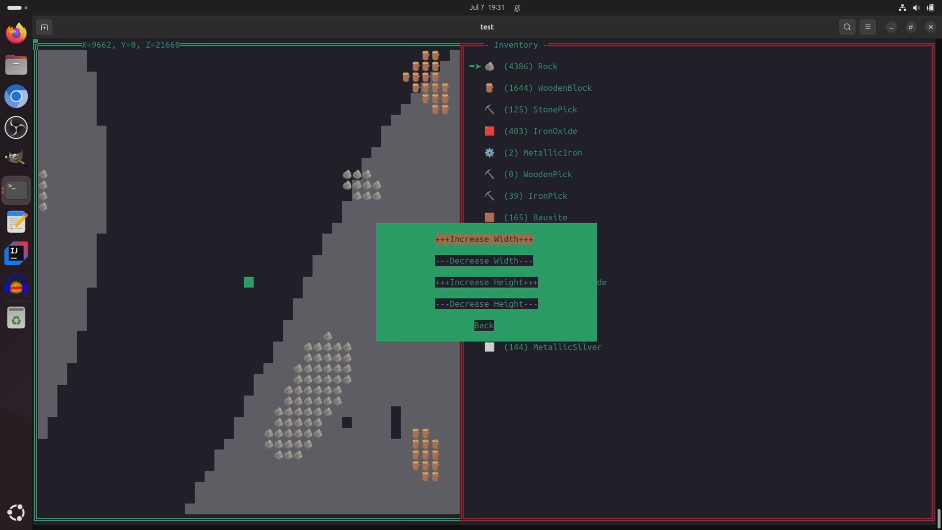
- Resize the map frame's width and rotate the map/inventory split left
{"action": "left_click", "coordinate": [484, 261]}
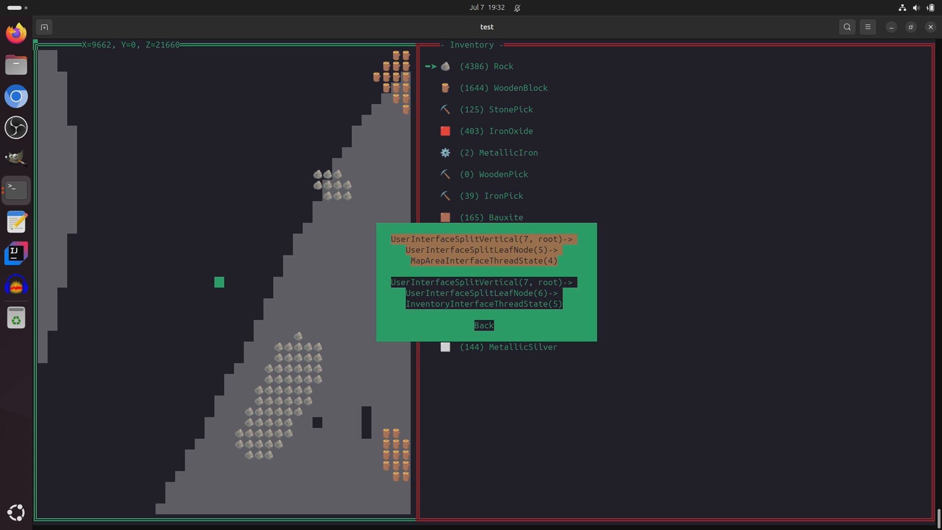
{"action": "left_click", "coordinate": [484, 293]}
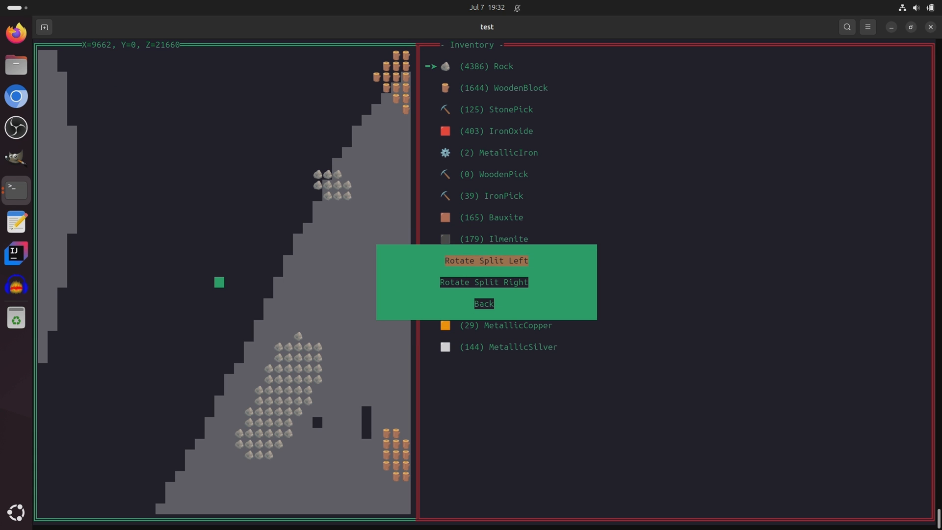
{"action": "left_click", "coordinate": [484, 282]}
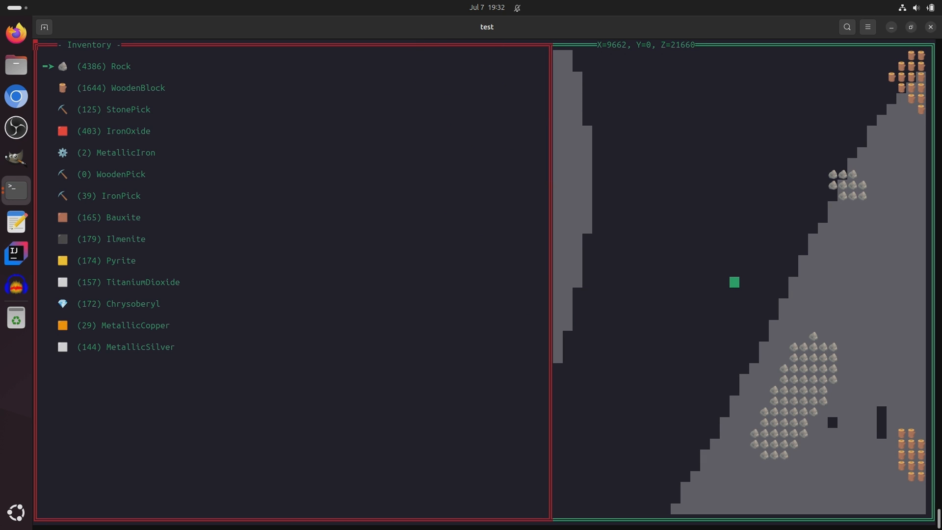
- Right-click in the game window to bring up the frame options menu
{"action": "right_click", "coordinate": [486, 281]}
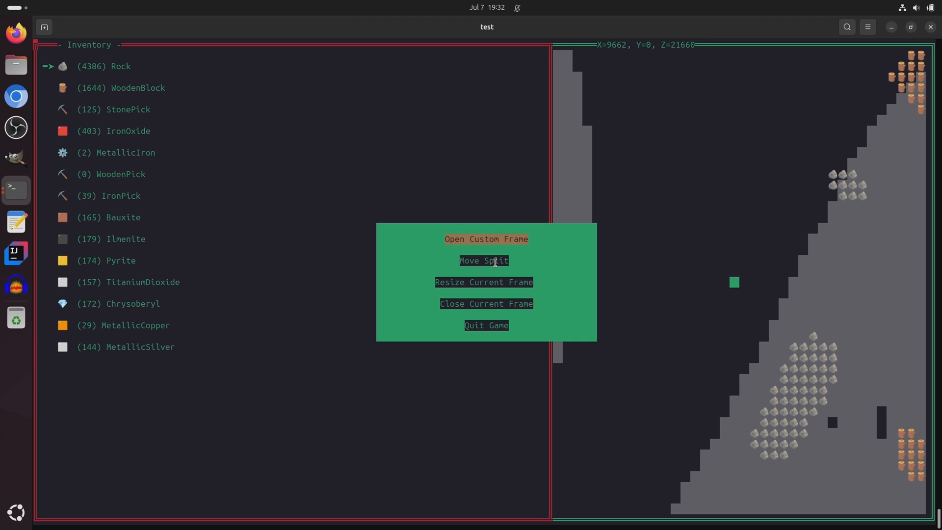
{"action": "mouse_move", "coordinate": [531, 95]}
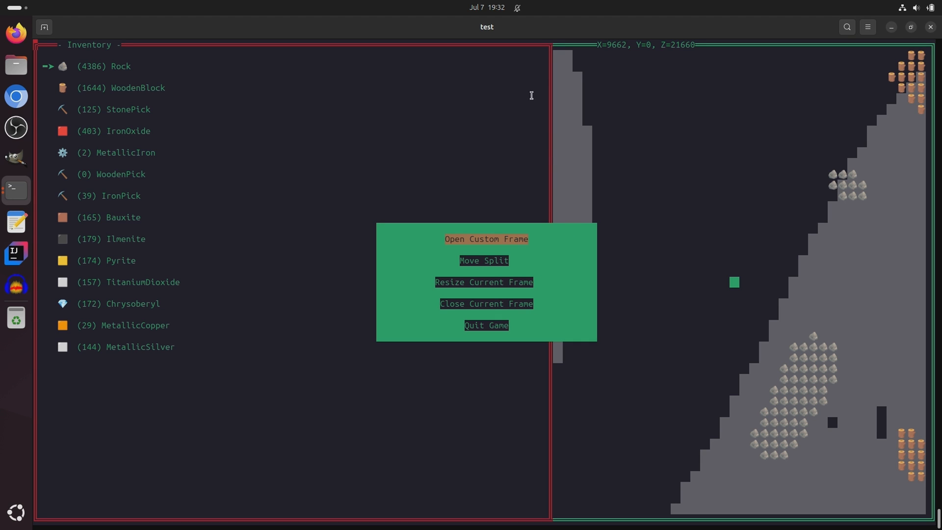
{"action": "mouse_move", "coordinate": [503, 240]}
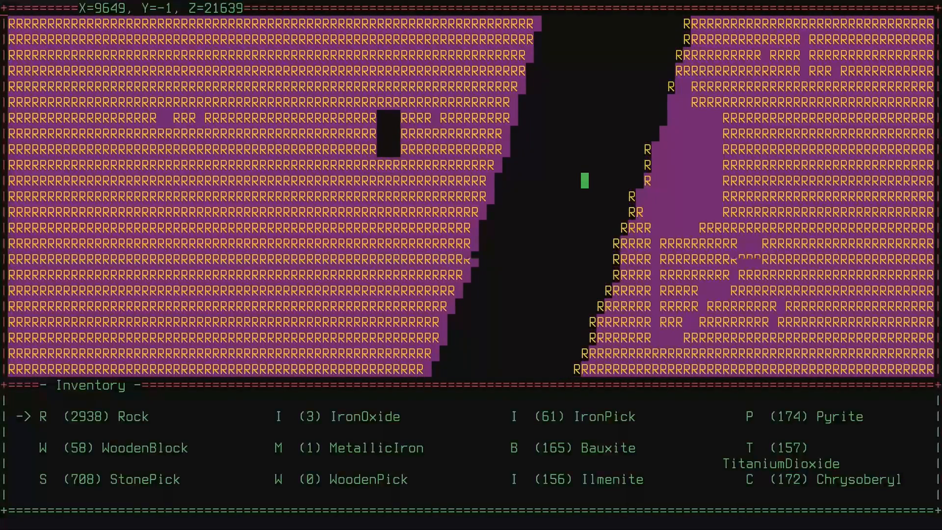
- Move the TTY map view up one Y layer, then back down one
{"action": "key", "text": "Right"}
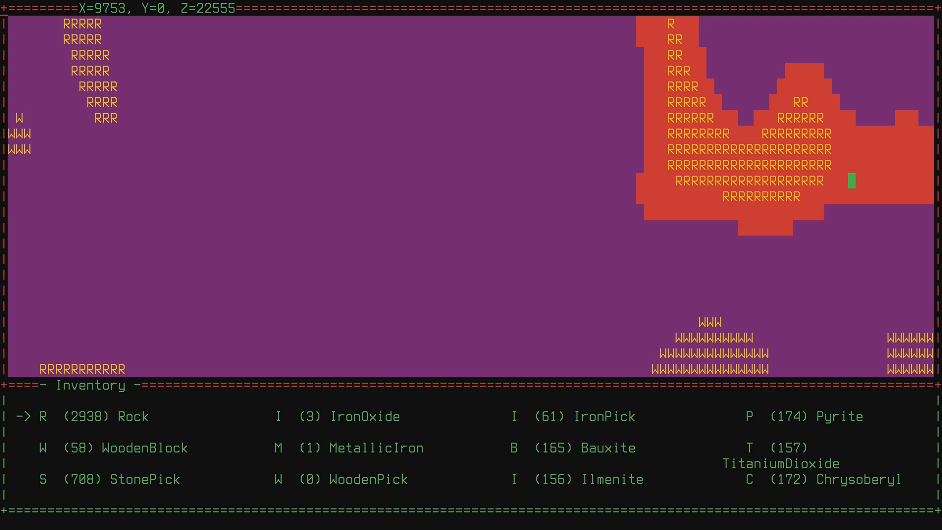
{"action": "key", "text": "Right"}
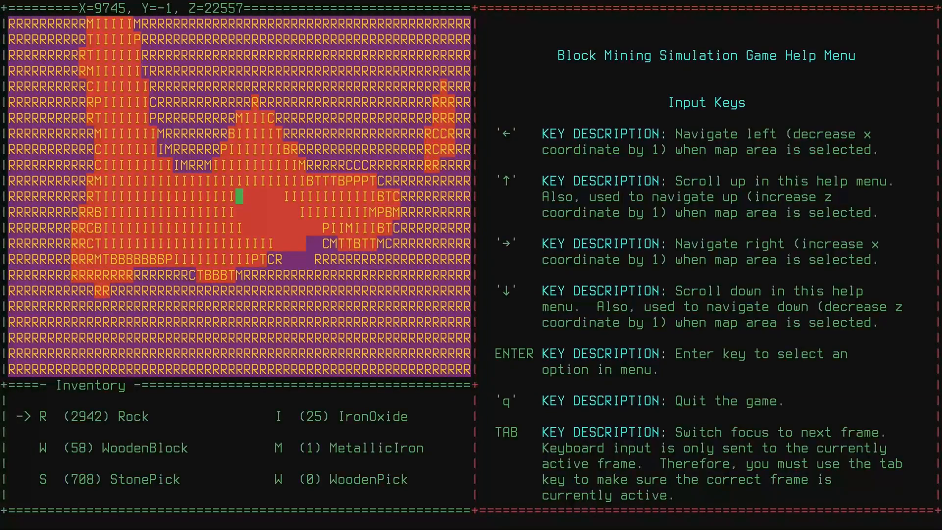
- Scroll down through the help menu's input key descriptions
{"action": "scroll", "scroll_direction": "down", "scroll_amount": 3}
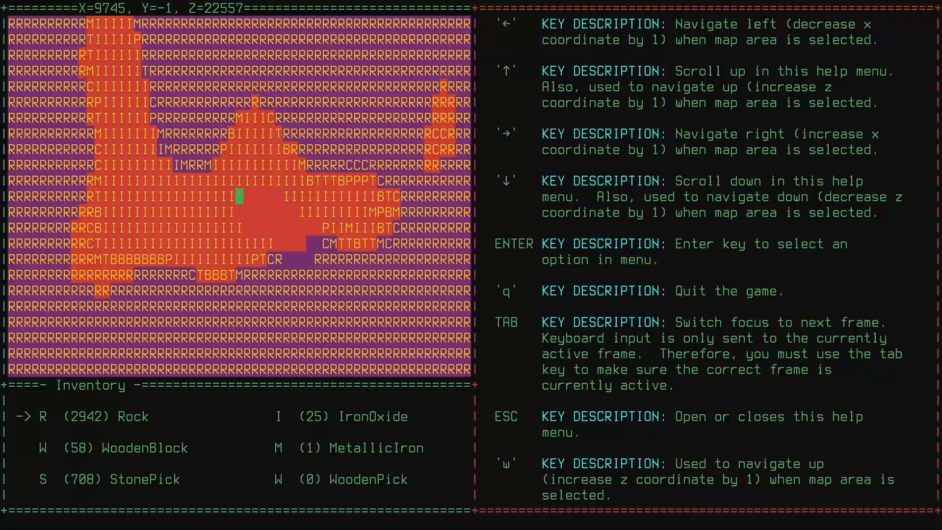
{"action": "scroll", "scroll_direction": "down", "scroll_amount": 3}
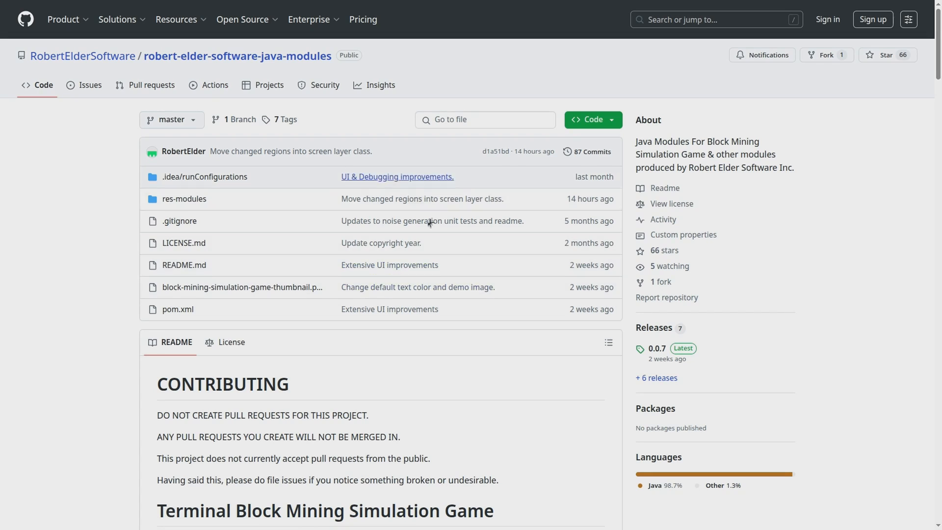
- View the project's license text, then open the releases list showing version 0.0.7
{"action": "scroll", "scroll_direction": "down", "scroll_amount": 3}
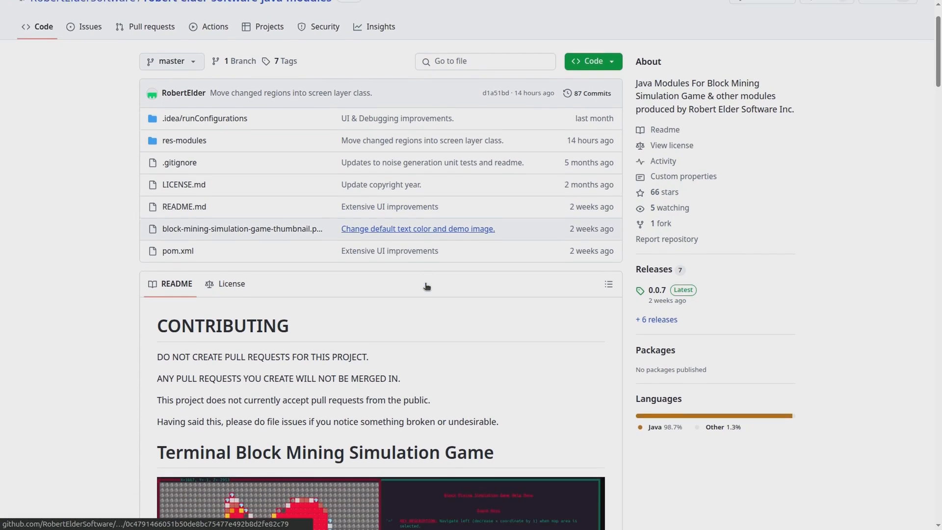
{"action": "scroll", "scroll_direction": "up", "scroll_amount": 3}
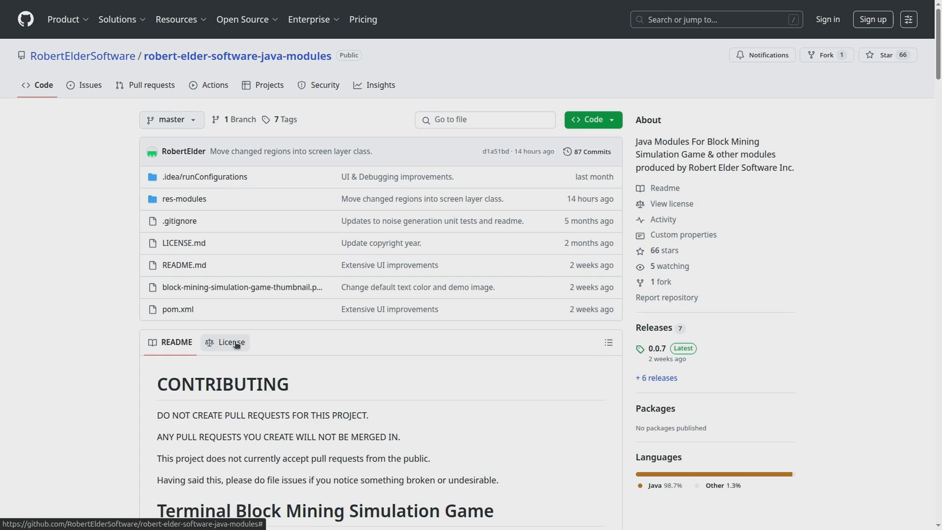
{"action": "left_click", "coordinate": [231, 343]}
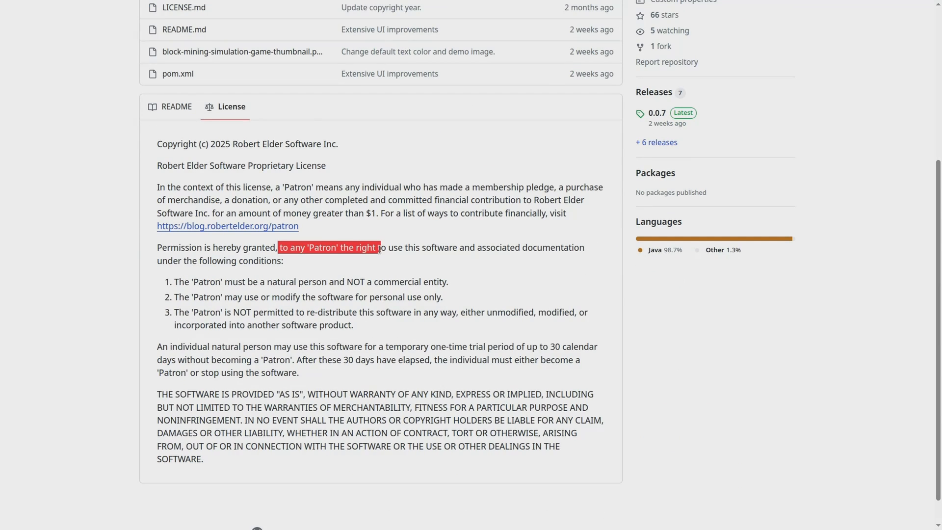
{"action": "scroll", "scroll_direction": "up", "scroll_amount": 3}
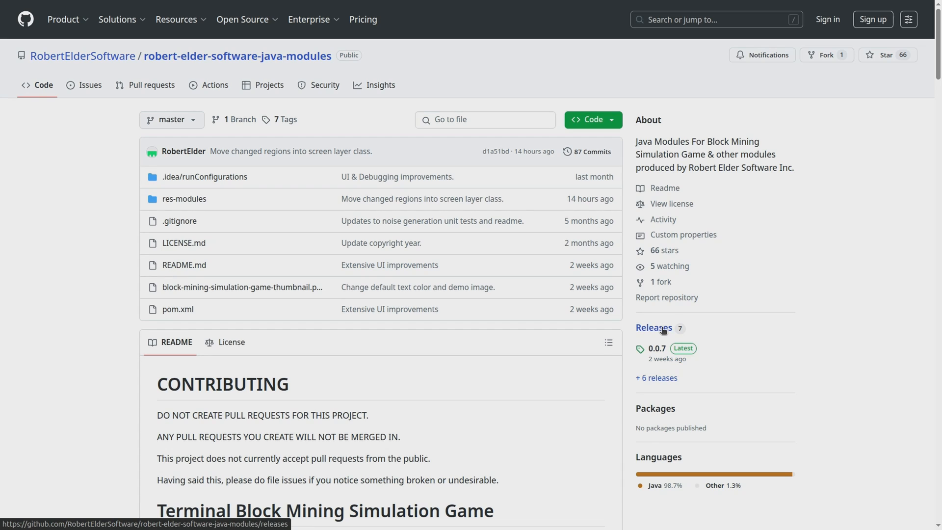
{"action": "left_click", "coordinate": [654, 328]}
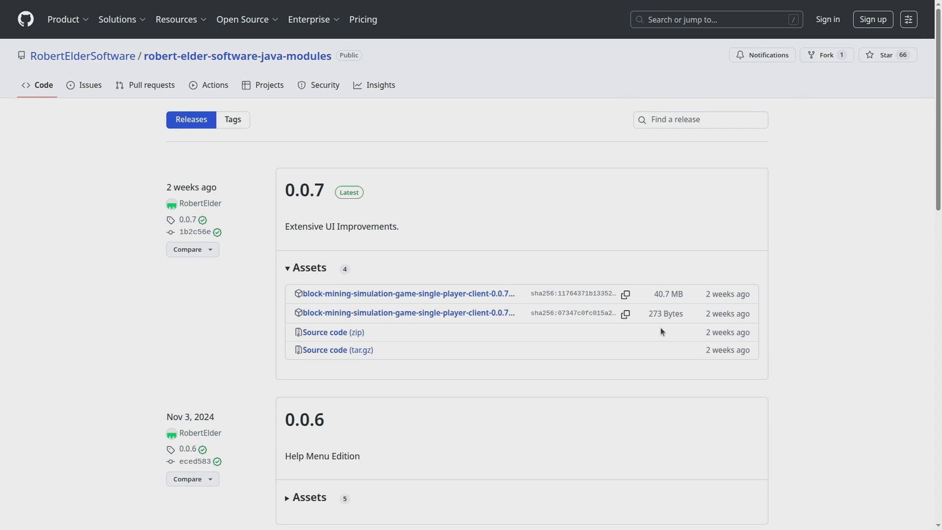
{"action": "mouse_move", "coordinate": [304, 190]}
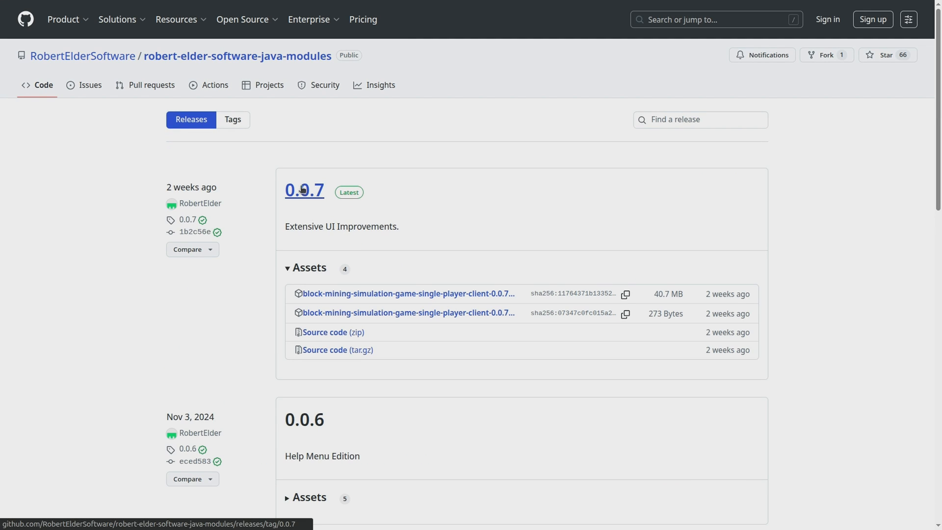